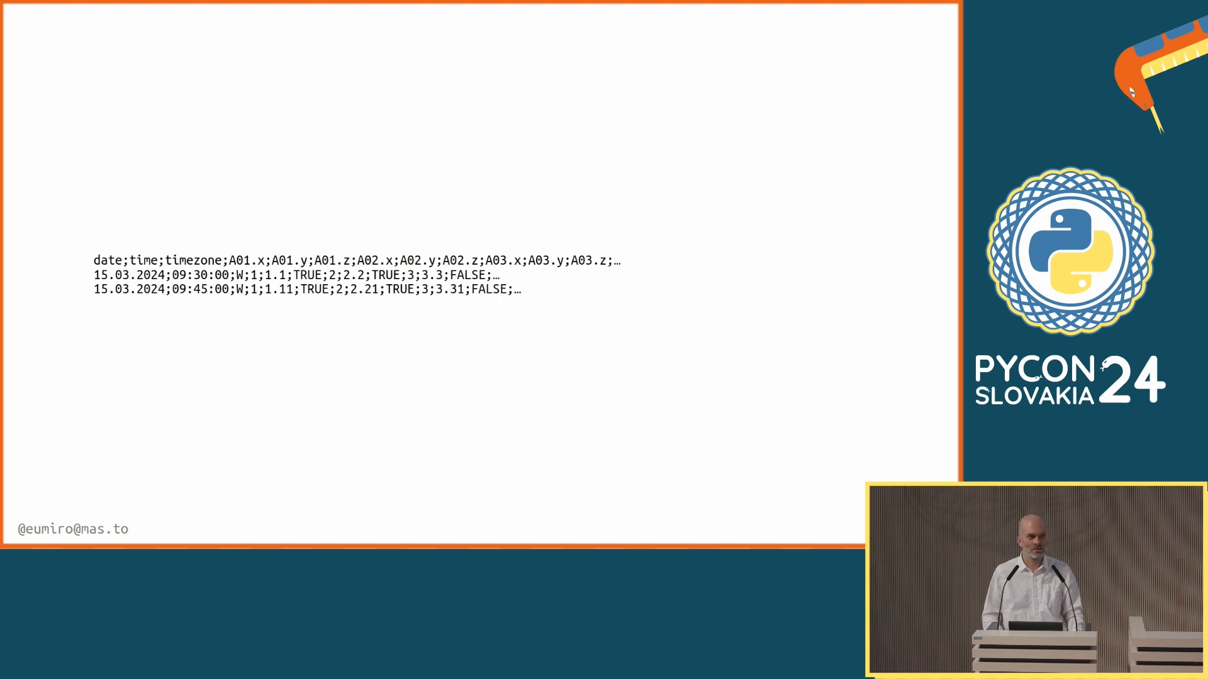
{"action": "key", "text": "Right"}
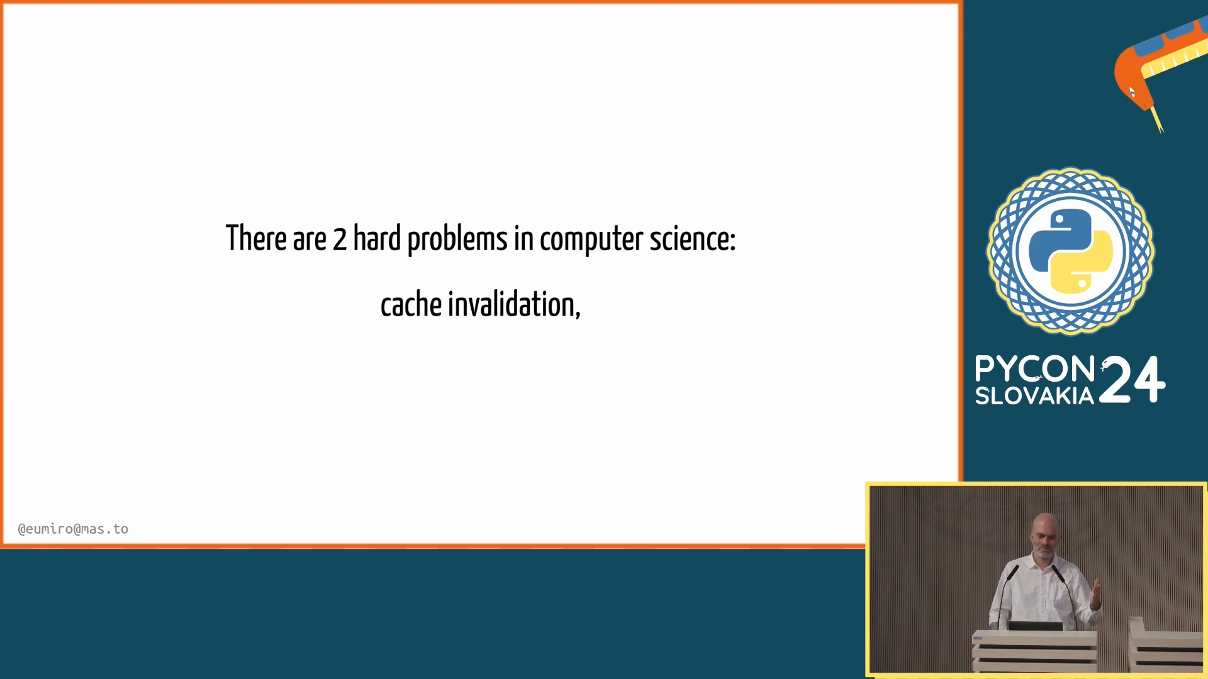
{"action": "key", "text": "Right"}
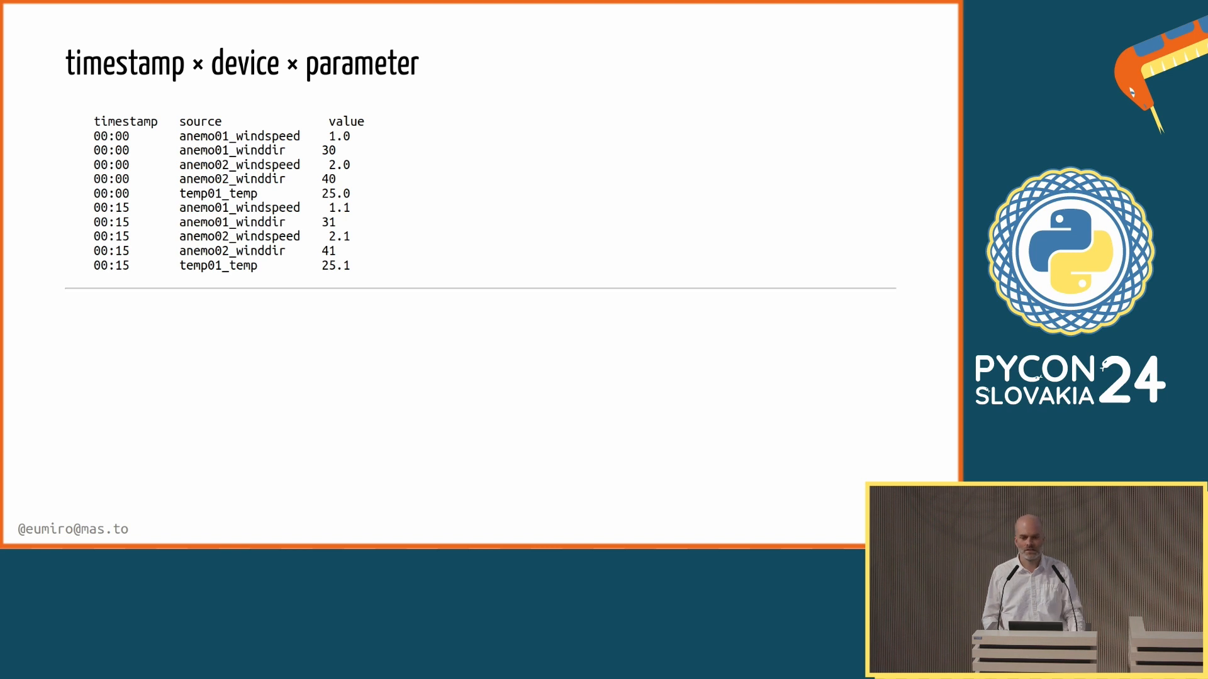
{"action": "key", "text": "Right"}
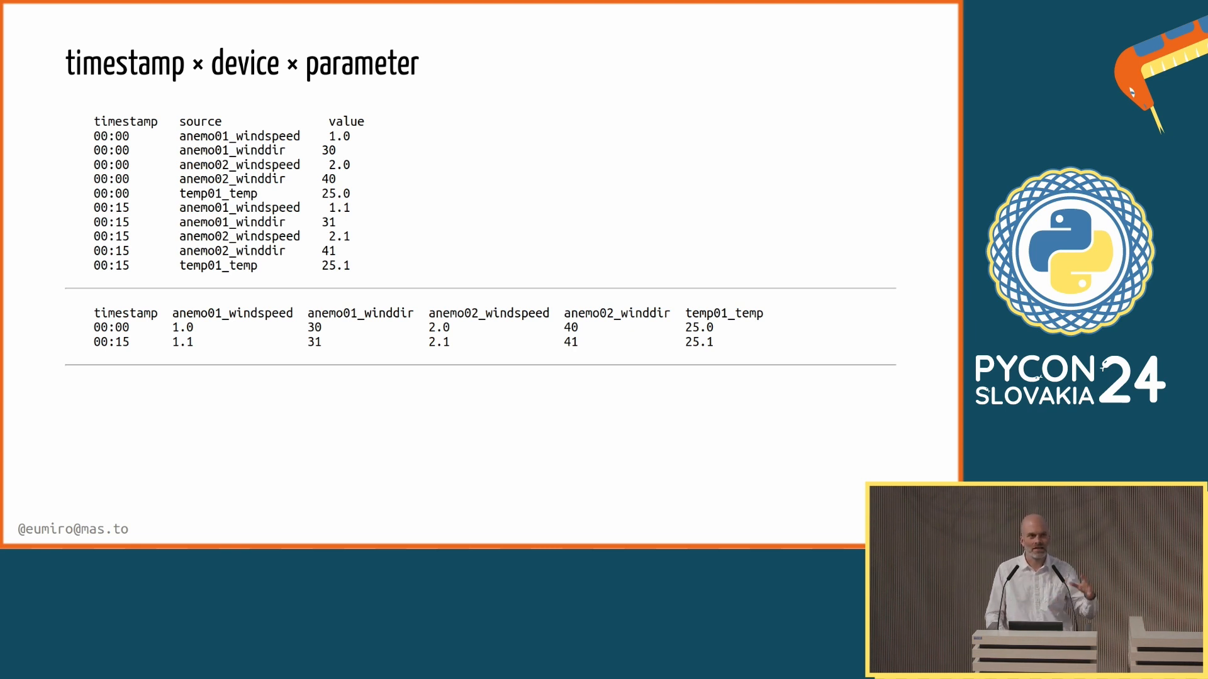
{"action": "key", "text": "right"}
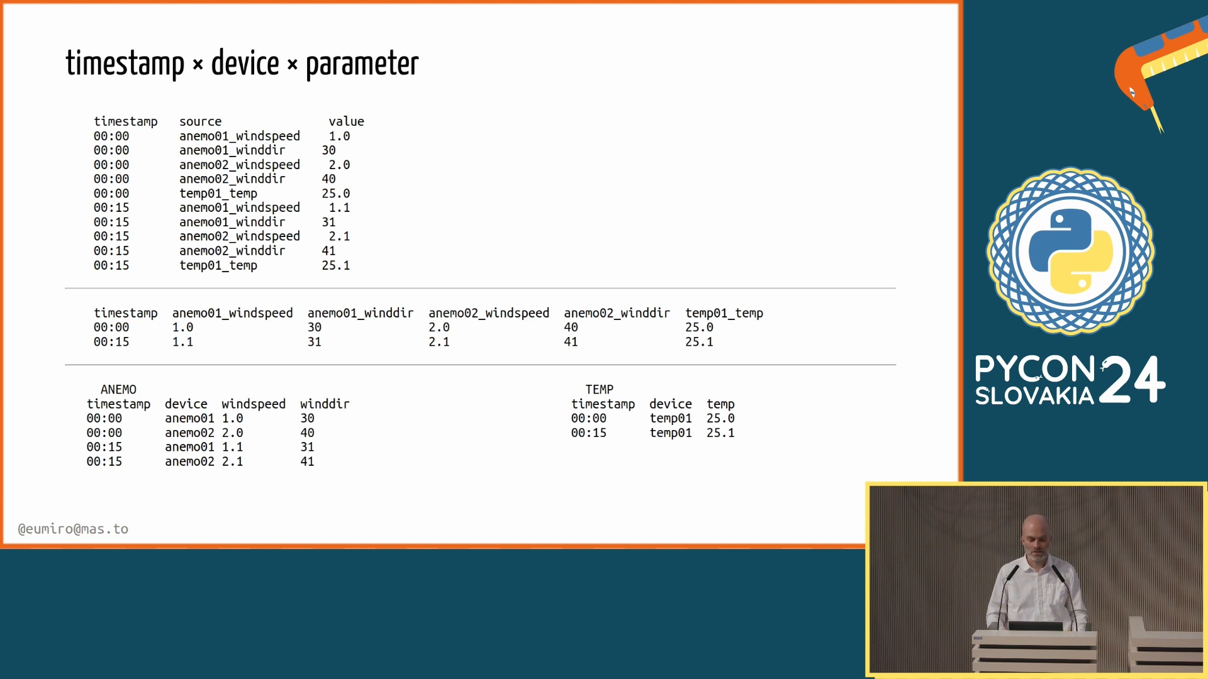
{"action": "key", "text": "Right"}
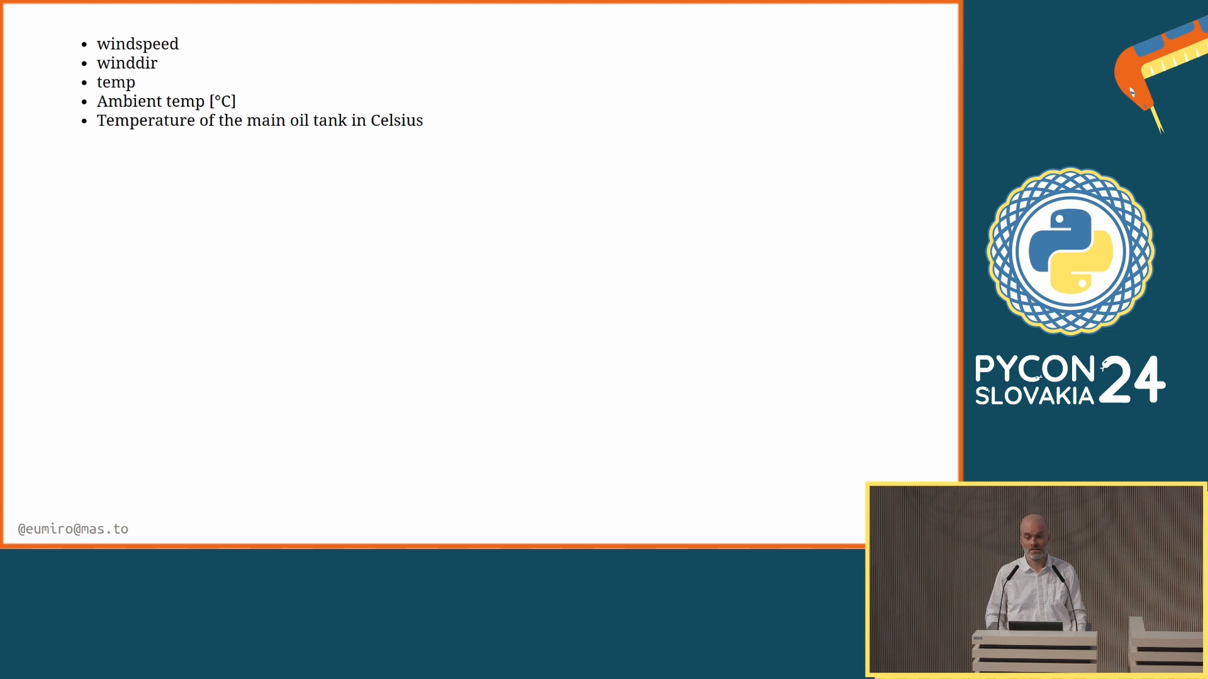
{"action": "key", "text": "right"}
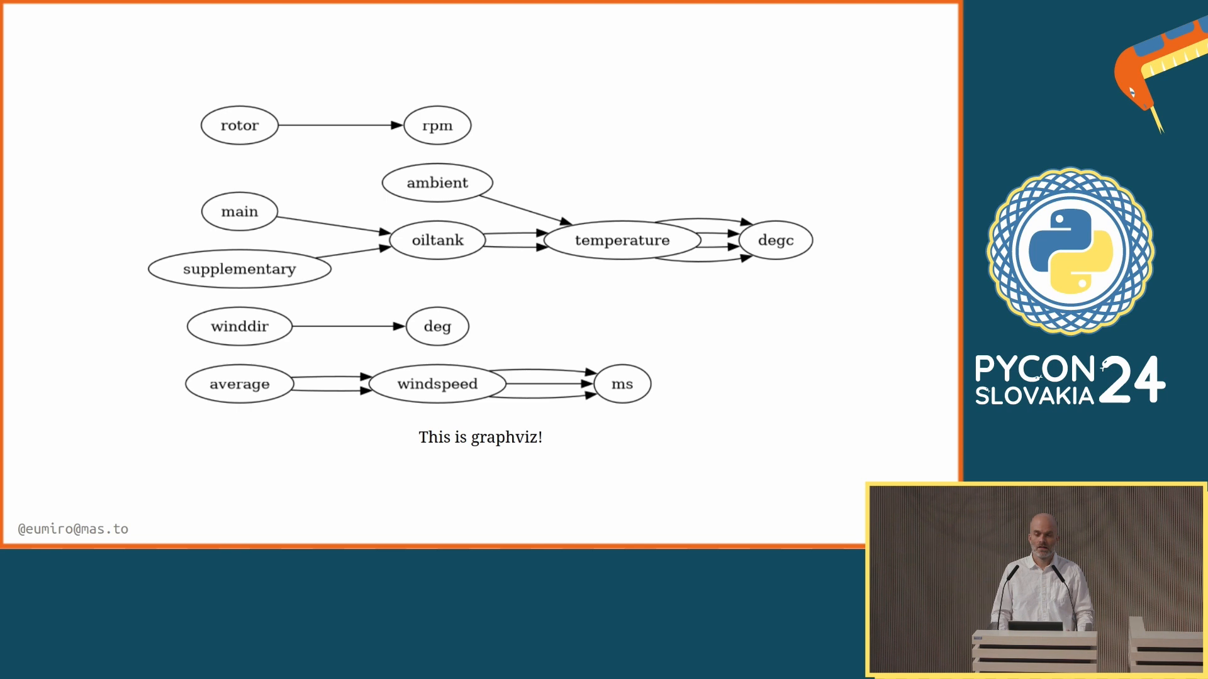
{"action": "key", "text": "Right"}
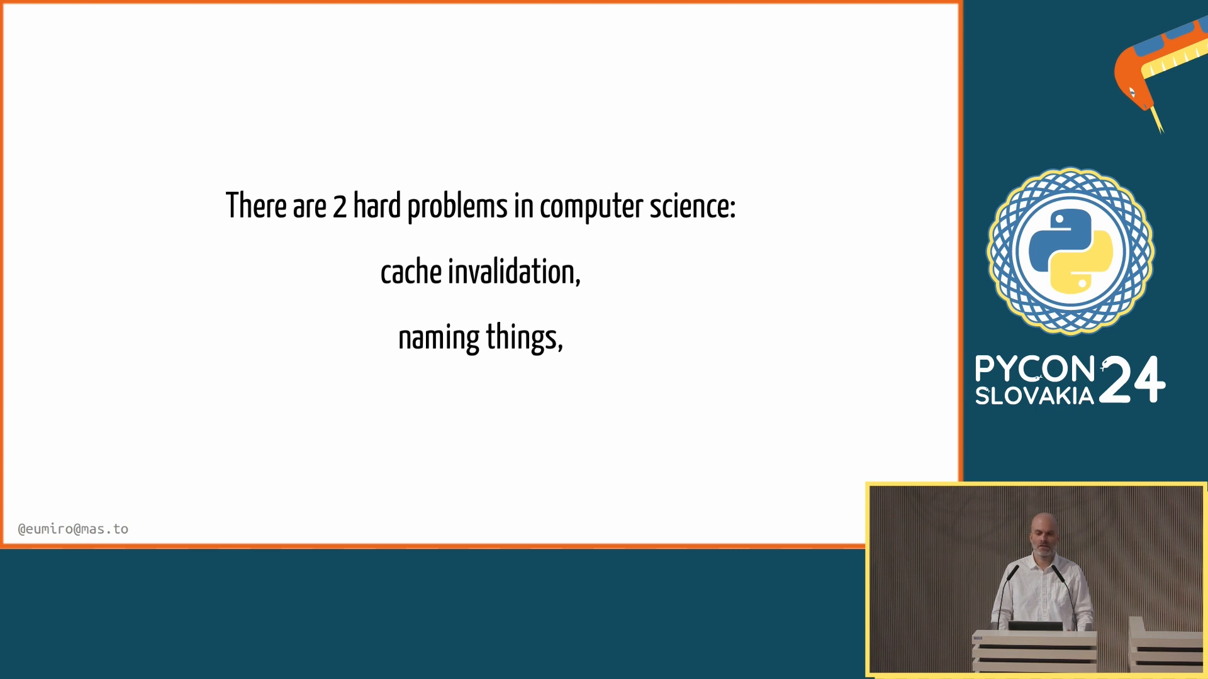
{"action": "key", "text": "Right"}
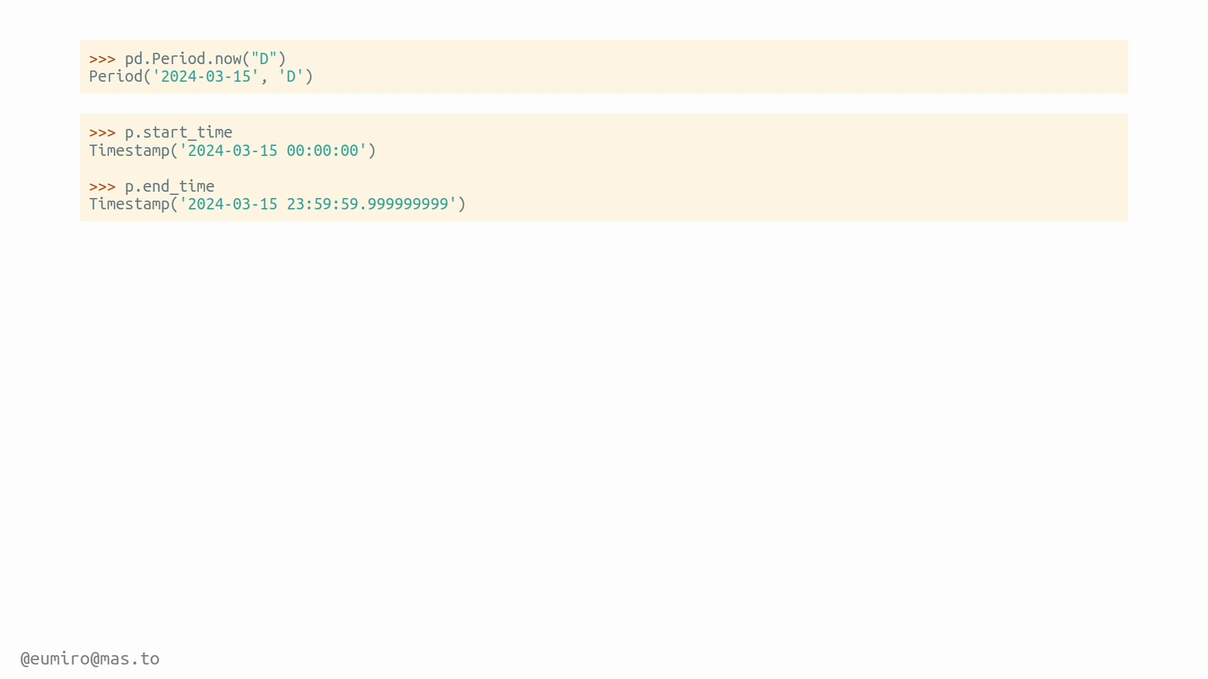
{"action": "type", "text": "p - 1"}
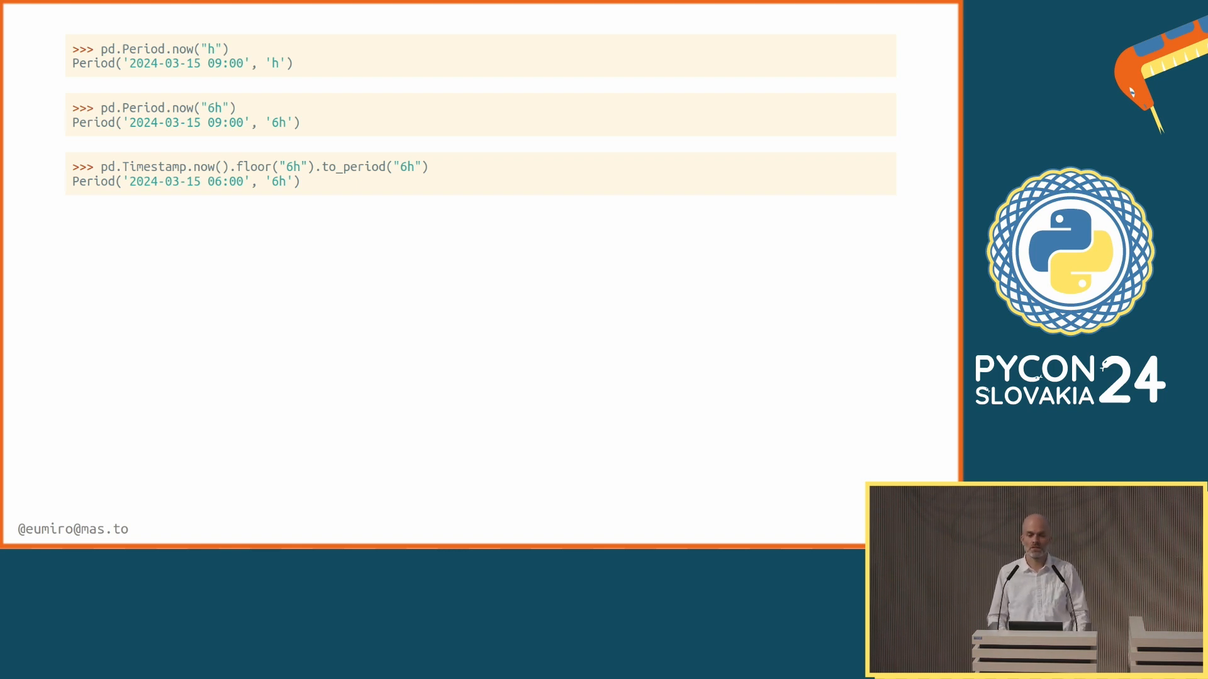
{"action": "key", "text": "Right"}
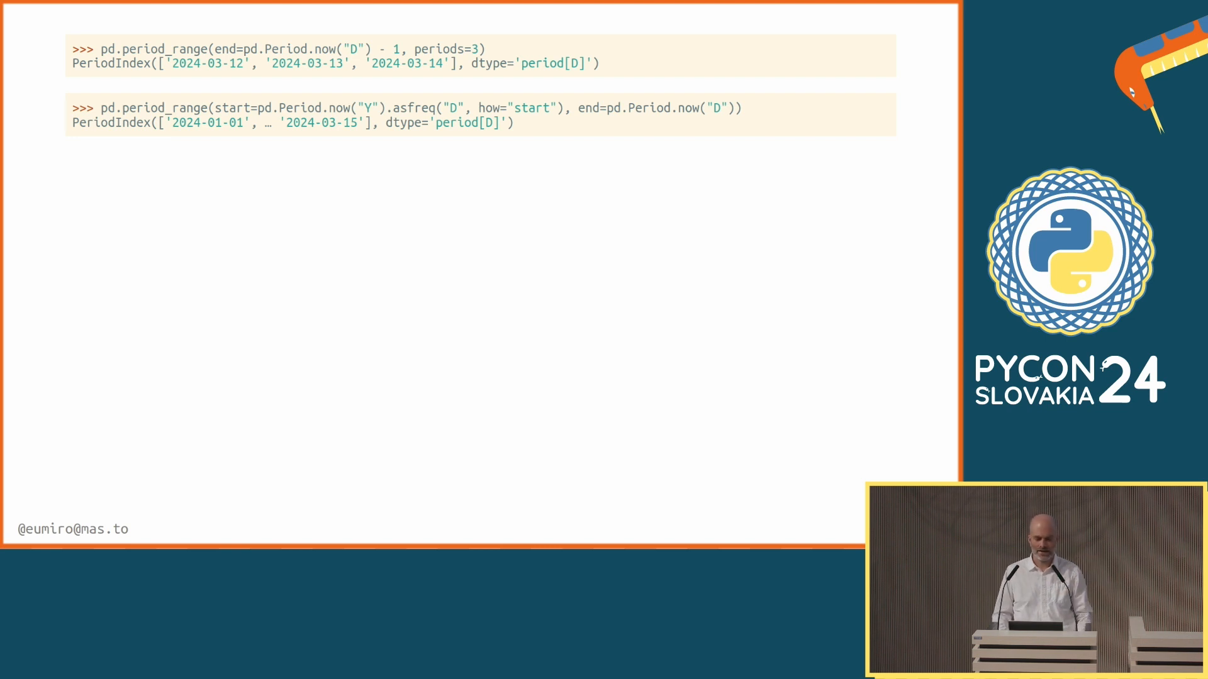
{"action": "key", "text": "Right"}
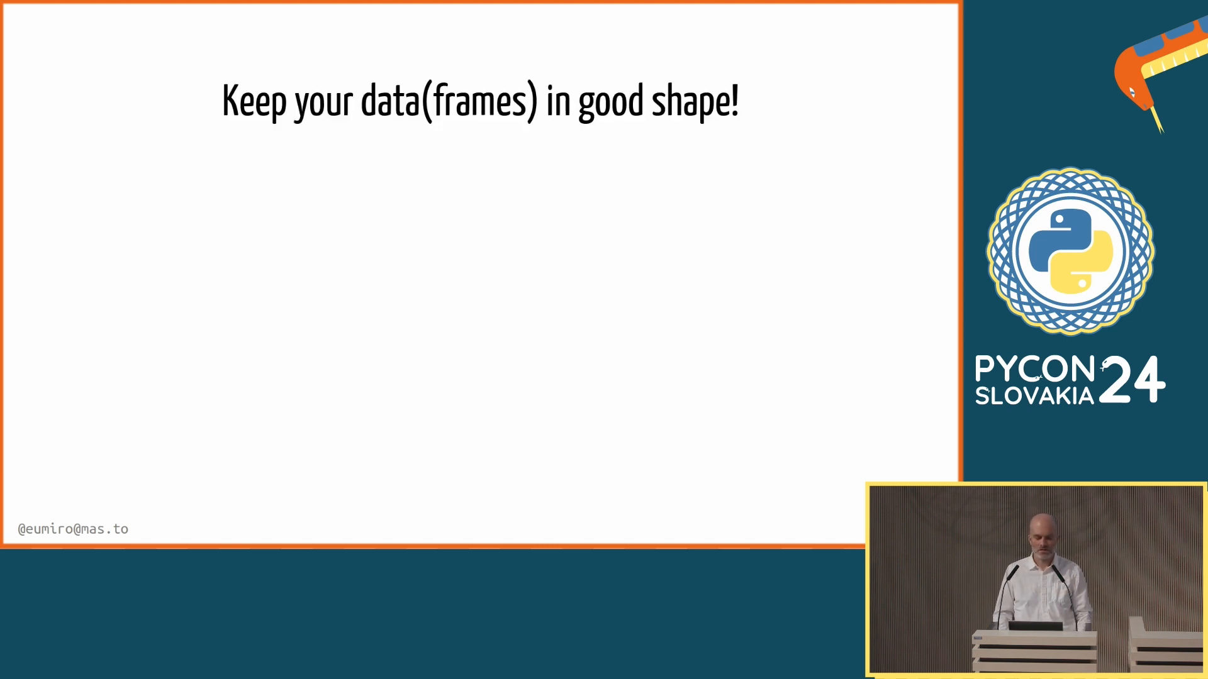